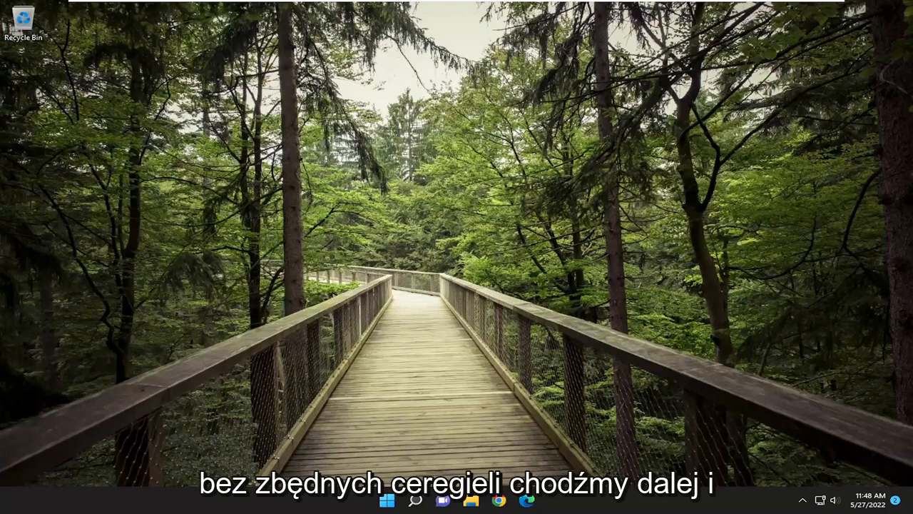
# Search for 'windows security' and launch the Windows Security app.
pyautogui.click(415, 499)
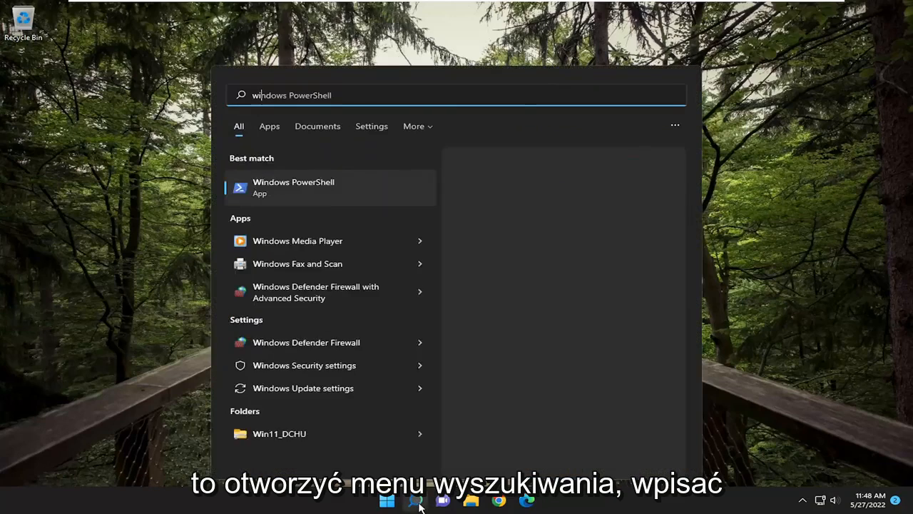
pyautogui.write('windows security')
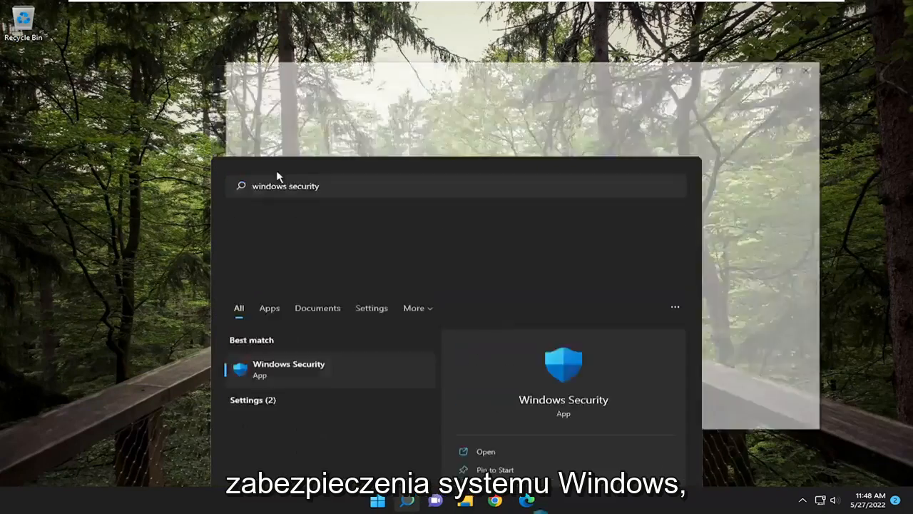
pyautogui.click(288, 369)
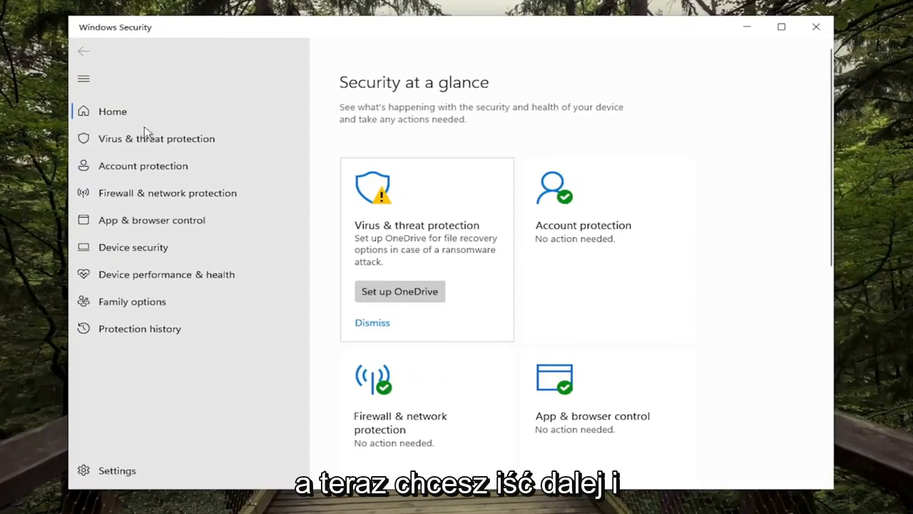
pyautogui.moveTo(510, 326)
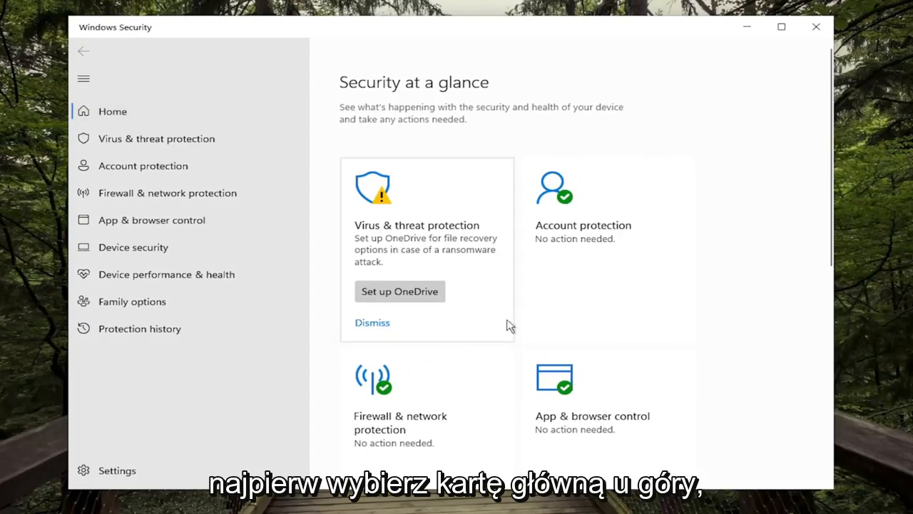
# Go to Virus & threat protection and scroll to its protection settings.
pyautogui.click(156, 139)
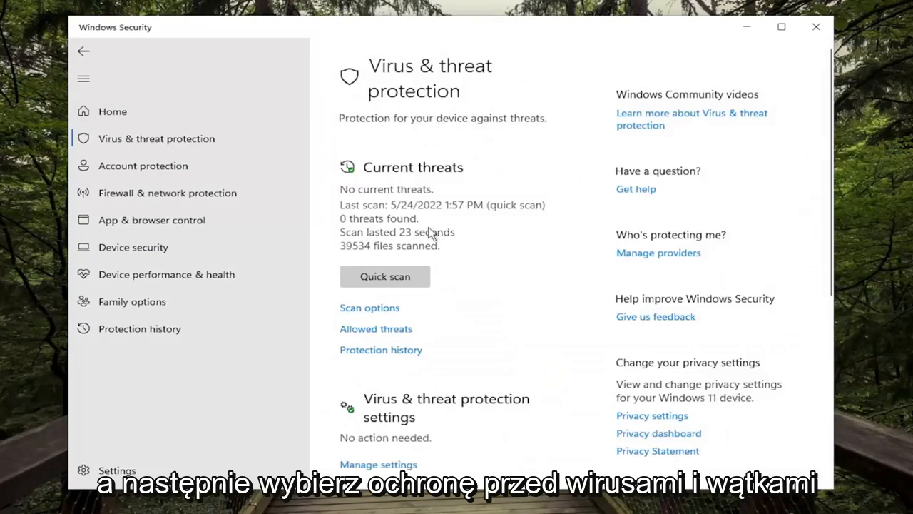
pyautogui.scroll(-3)
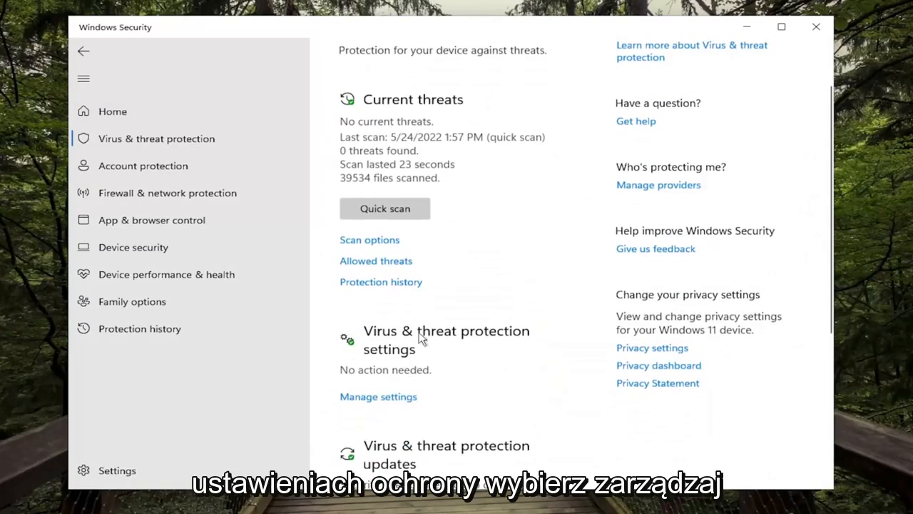
# Turn Real-time protection off, approve the UAC prompt, and return Home.
pyautogui.click(378, 396)
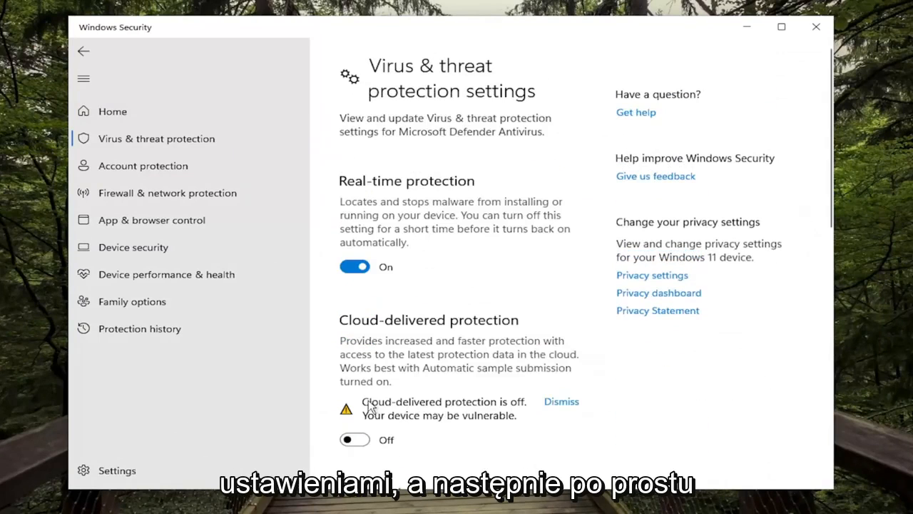
pyautogui.click(354, 265)
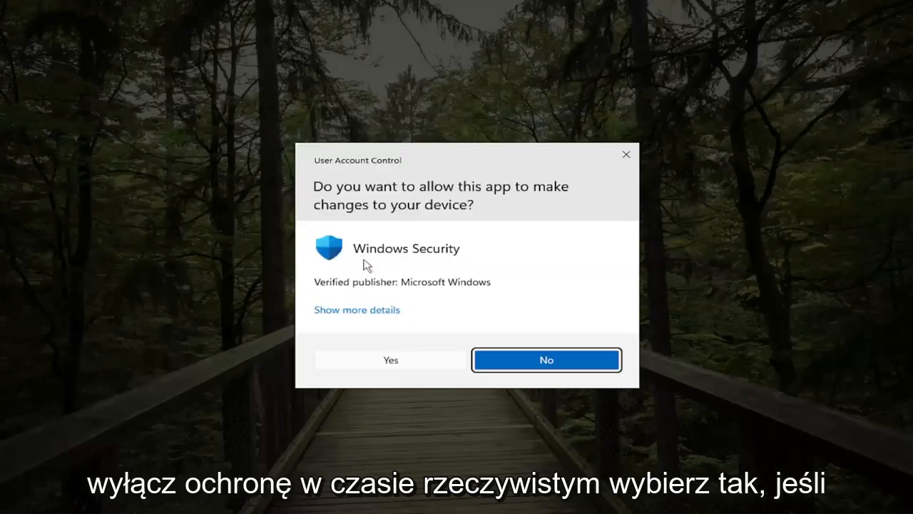
pyautogui.click(391, 359)
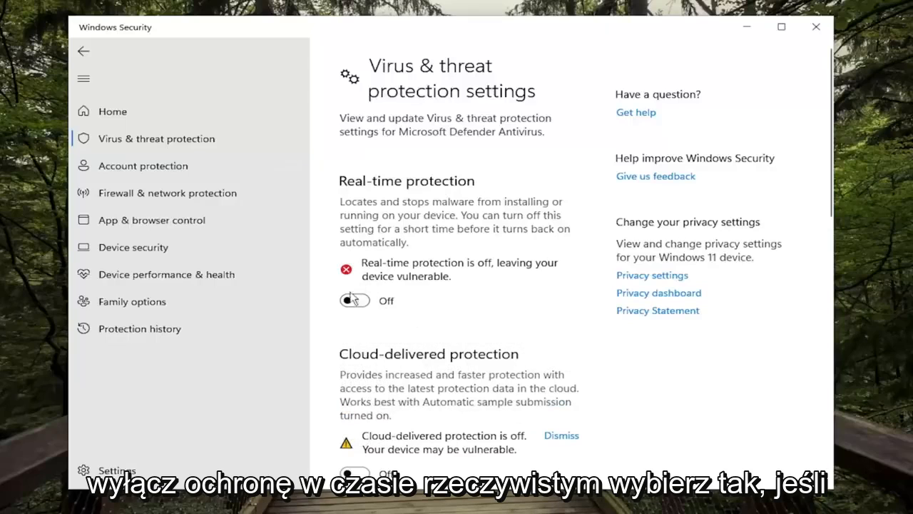
pyautogui.click(84, 50)
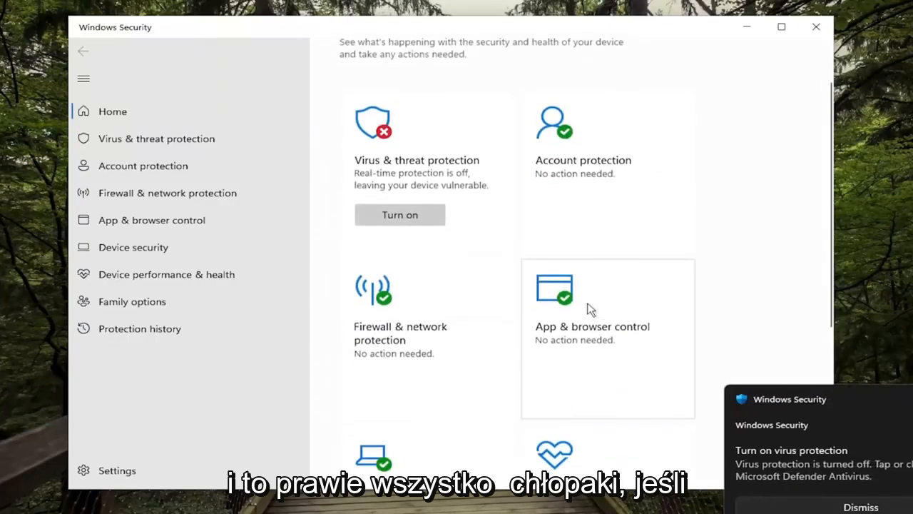
# Scroll the Home overview to review the Virus & threat protection card.
pyautogui.scroll(-3)
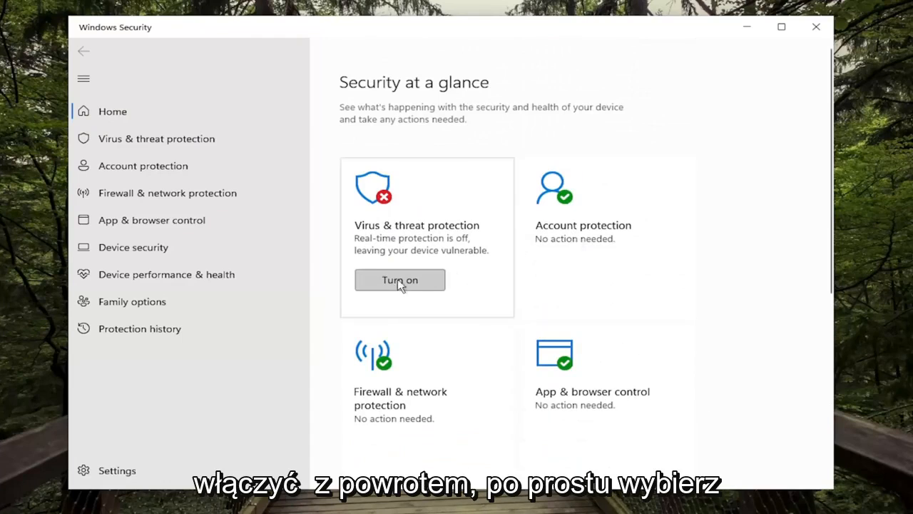
pyautogui.scroll(-3)
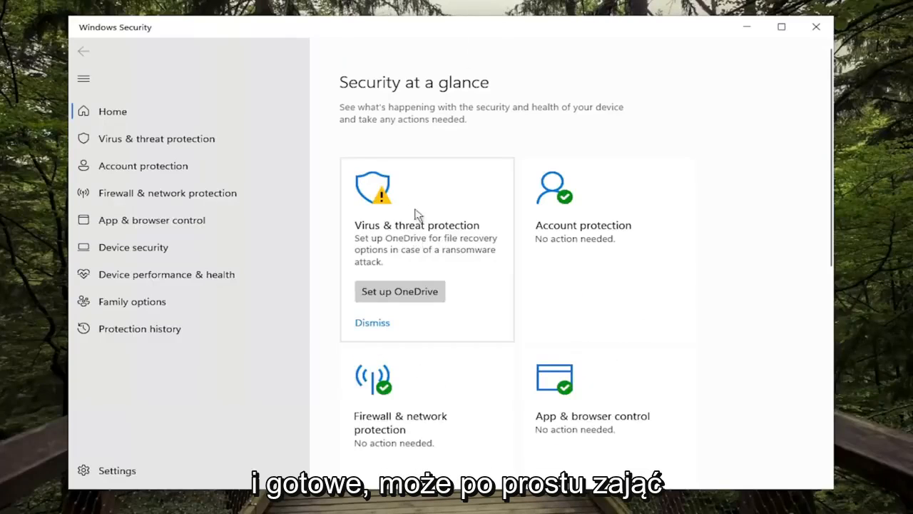
pyautogui.moveTo(350, 252)
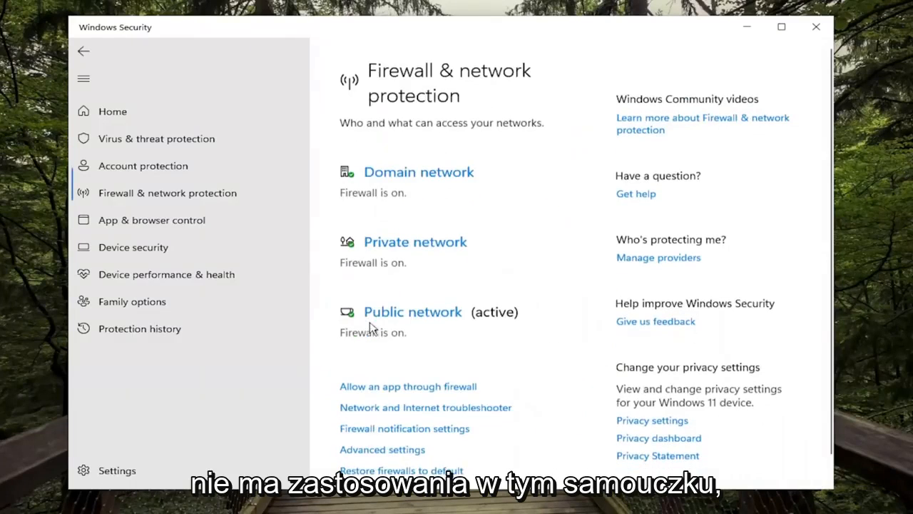
# Return to the Home overview and close the Windows Security window.
pyautogui.click(83, 51)
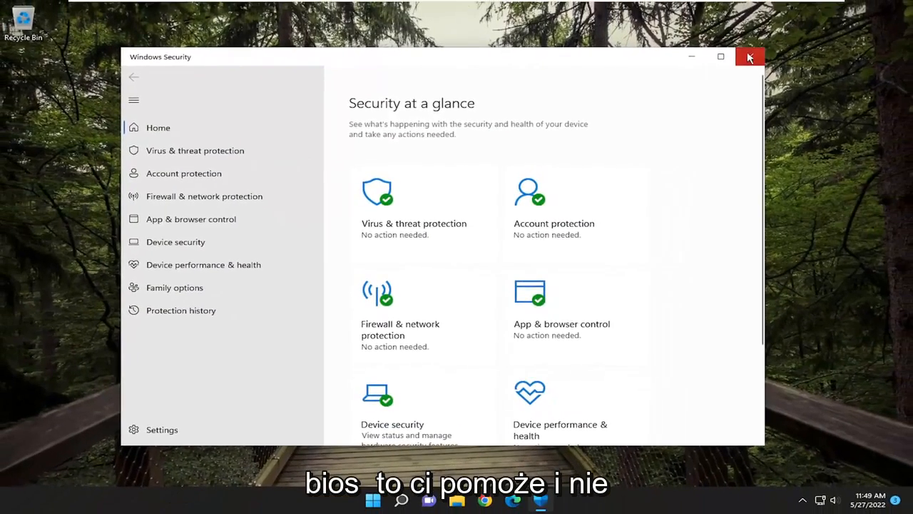
pyautogui.click(749, 56)
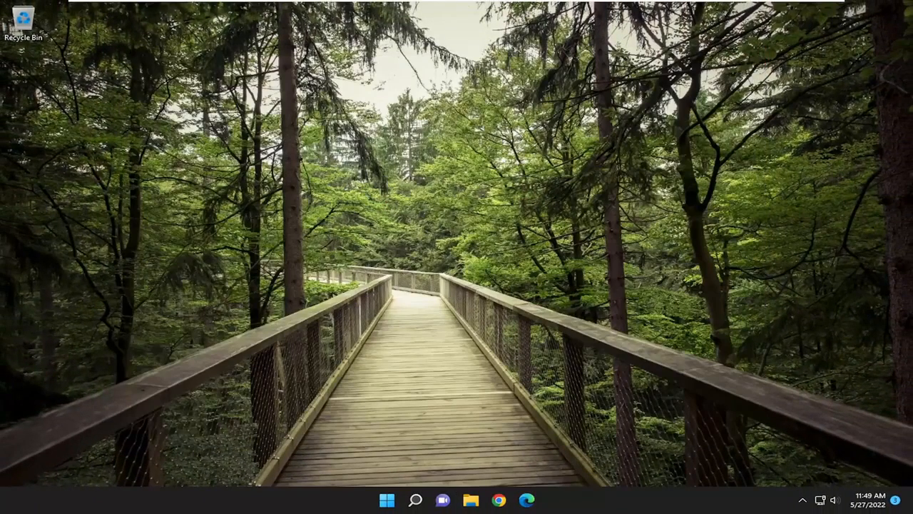